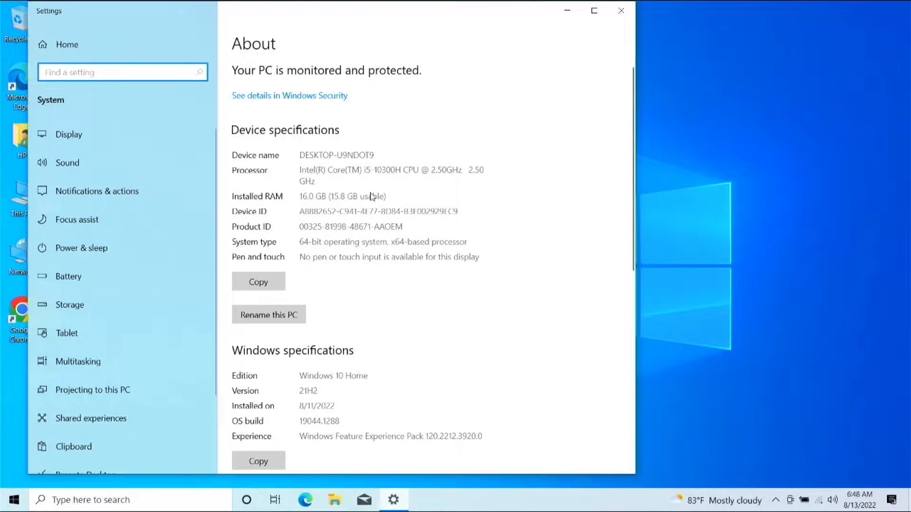
mouse_move(372, 239)
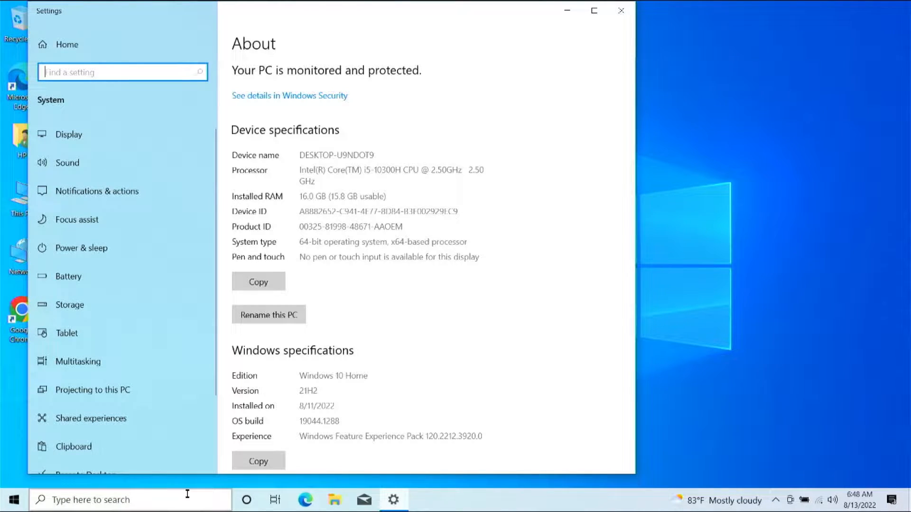
- Open the About your PC page from search and launch Device Manager from Related settings
click(117, 500)
text(about)
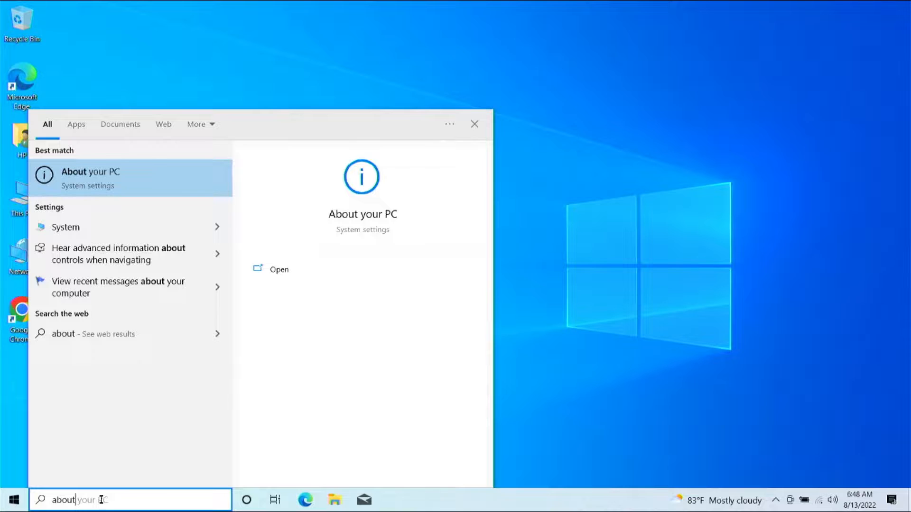
click(279, 269)
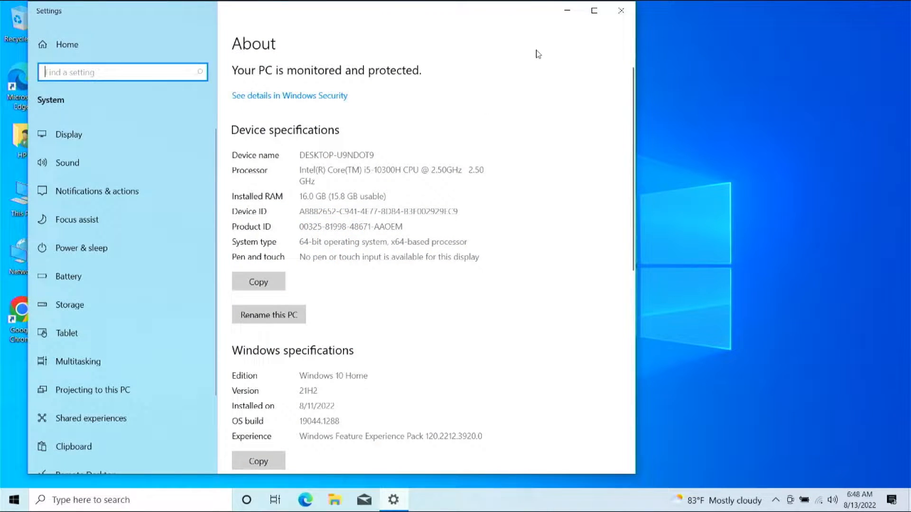
mouse_move(621, 11)
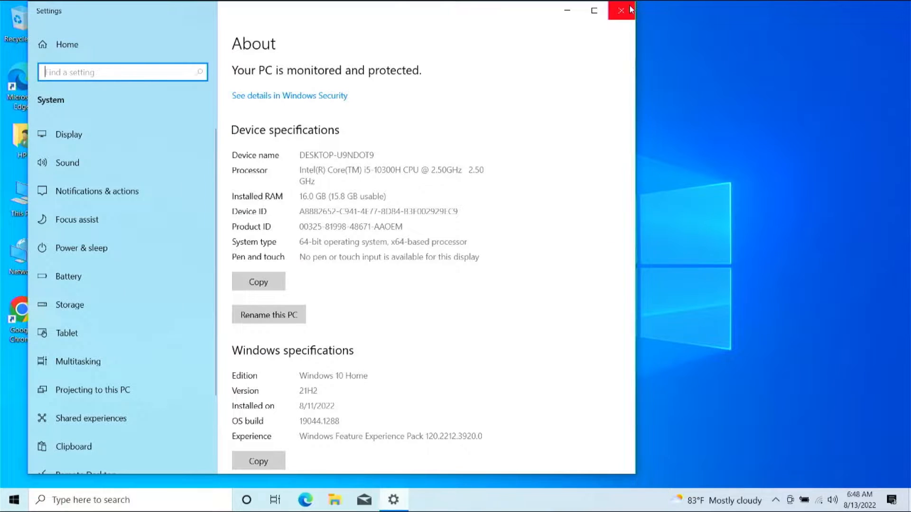
mouse_move(622, 12)
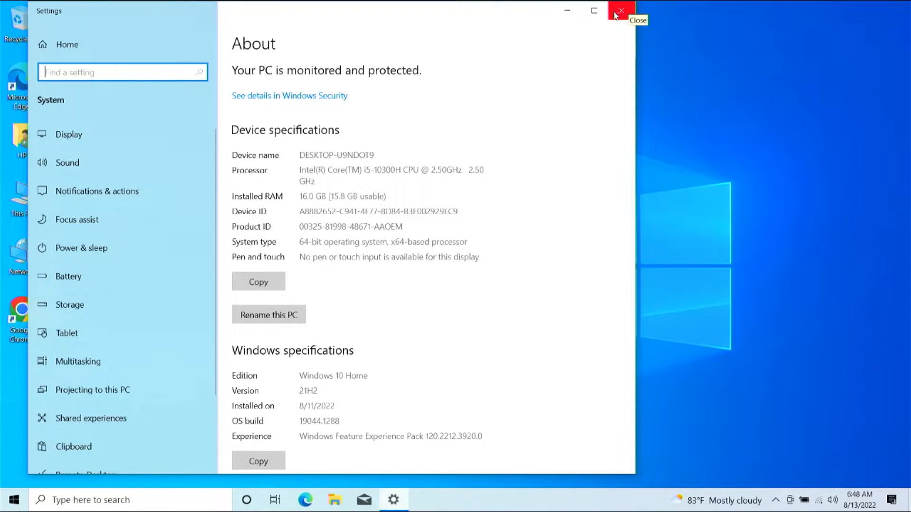
click(621, 11)
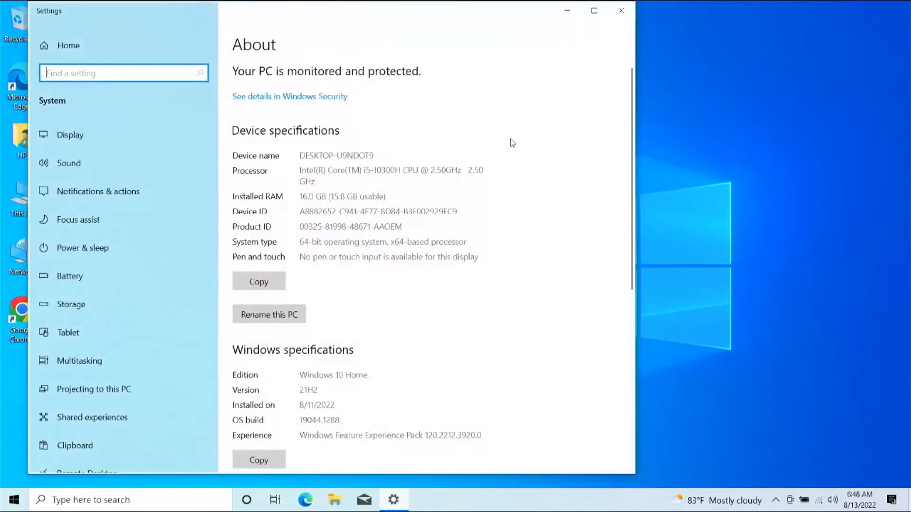
scroll(down, 3)
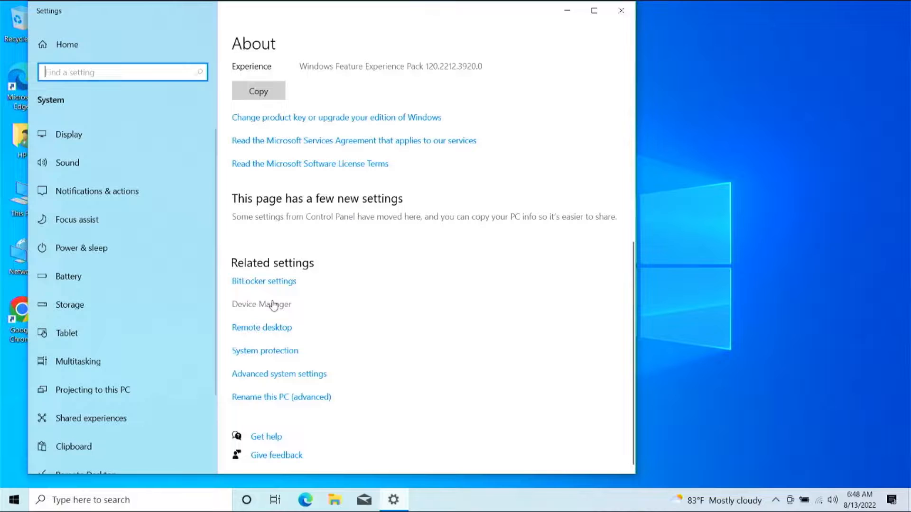
click(261, 304)
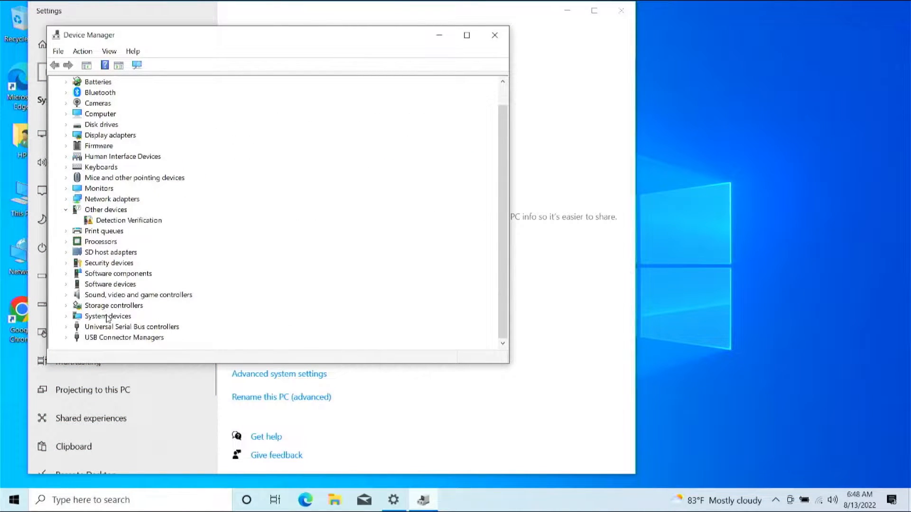
mouse_move(111, 143)
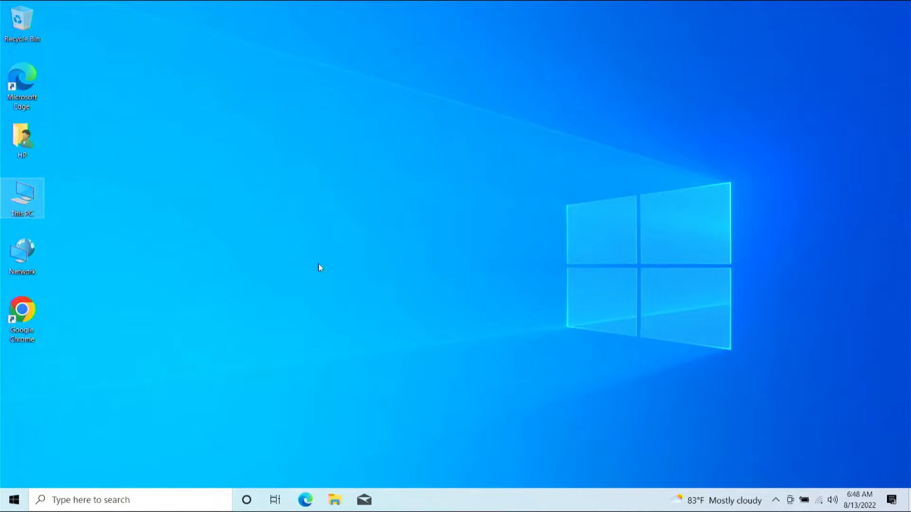
mouse_move(23, 317)
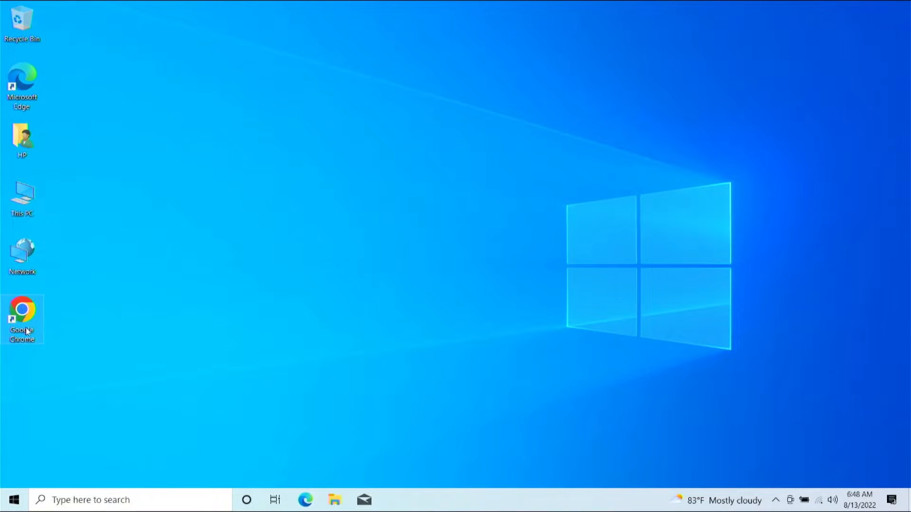
- Launch Chrome, search Google for 'speccy', and open the download.cnet.com Speccy listing
double_click(22, 314)
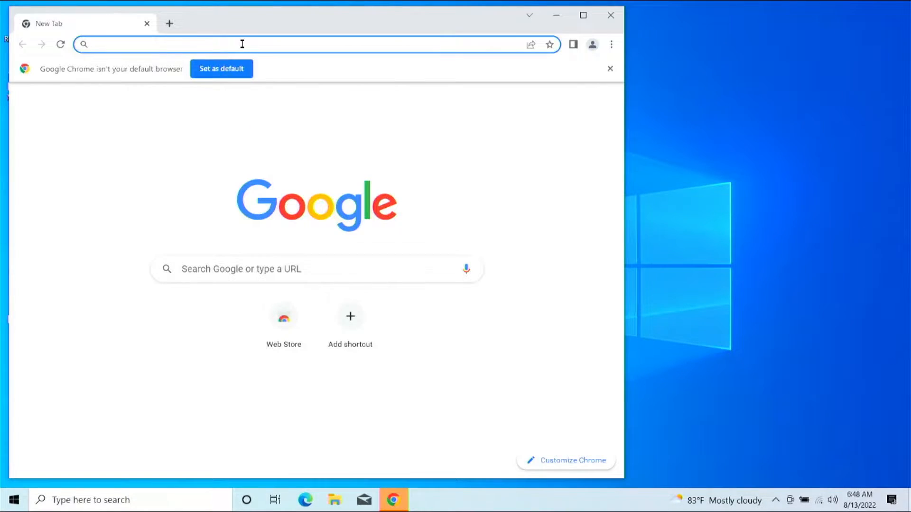
text(s)
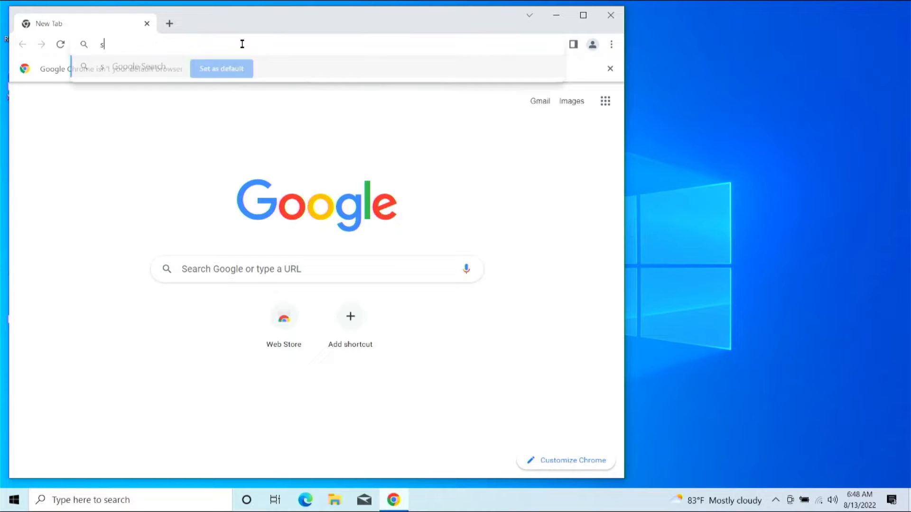
text(pecc)
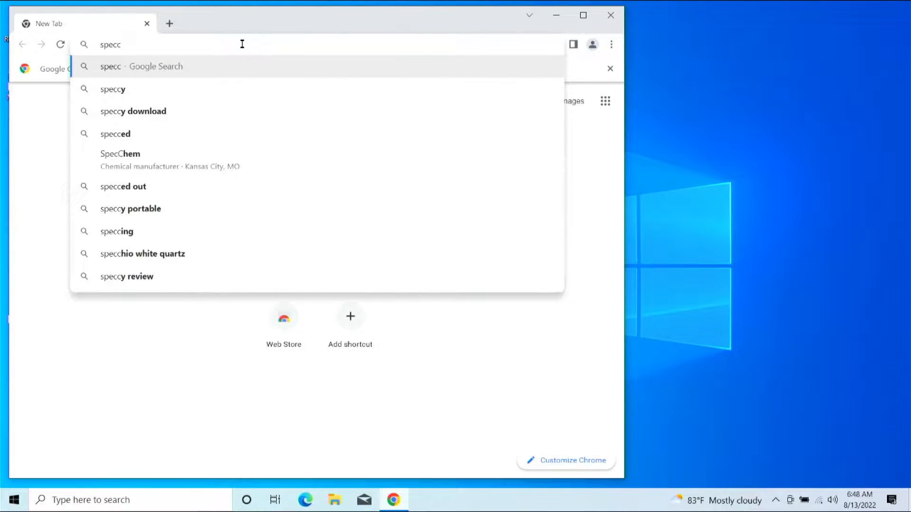
click(112, 89)
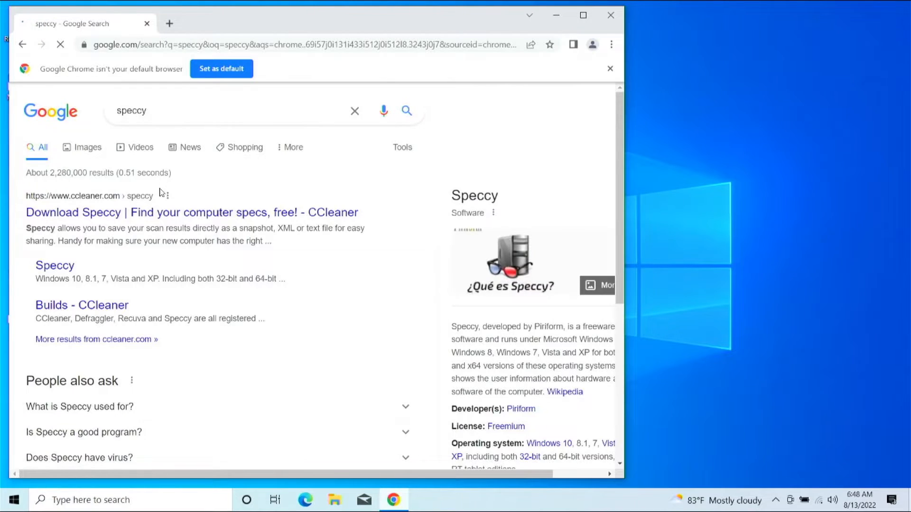
scroll(down, 3)
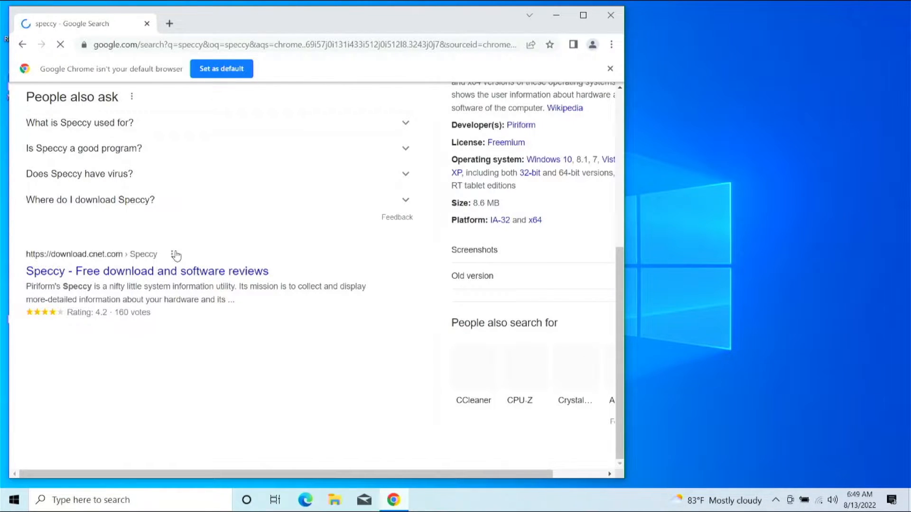
click(147, 271)
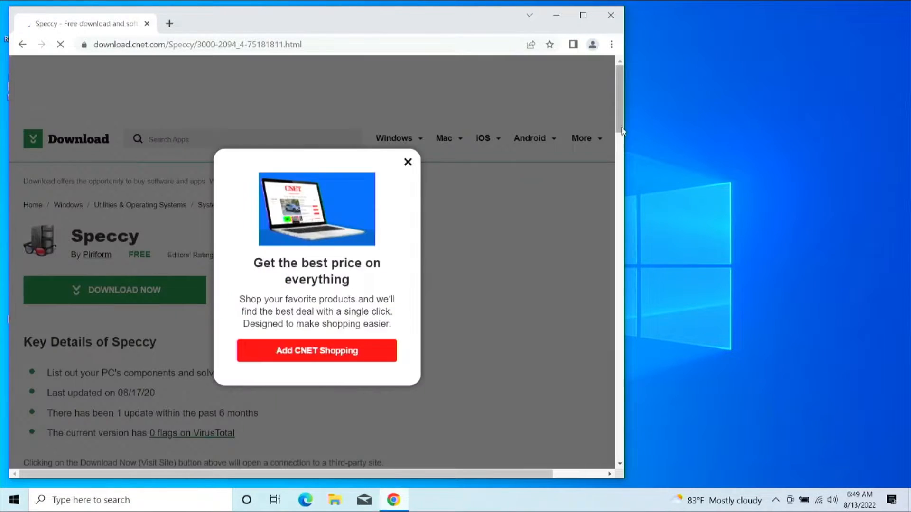
mouse_move(347, 135)
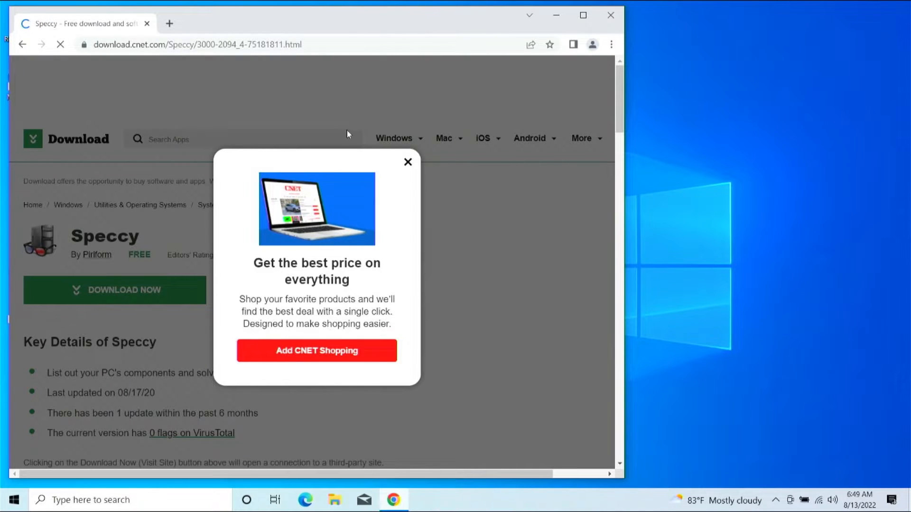
- Dismiss the CNET Shopping pop-up and start the Speccy download with Download Now
click(408, 162)
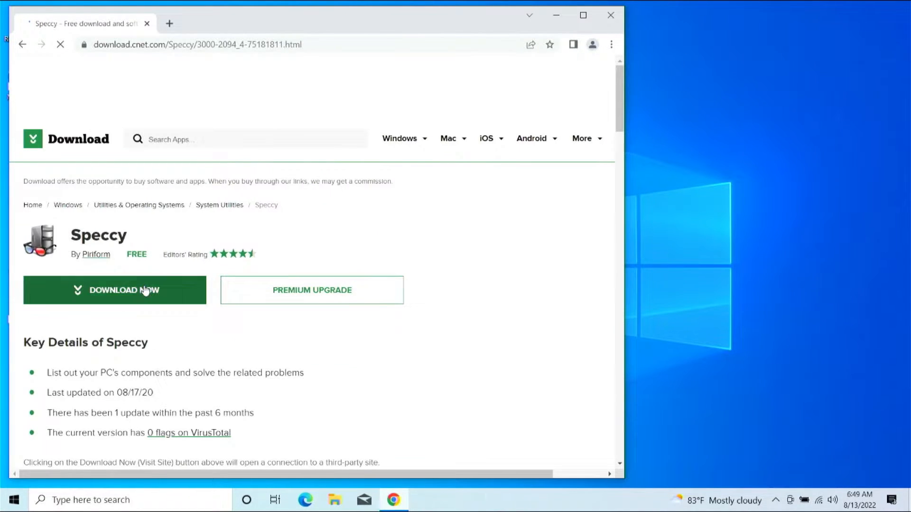
click(114, 290)
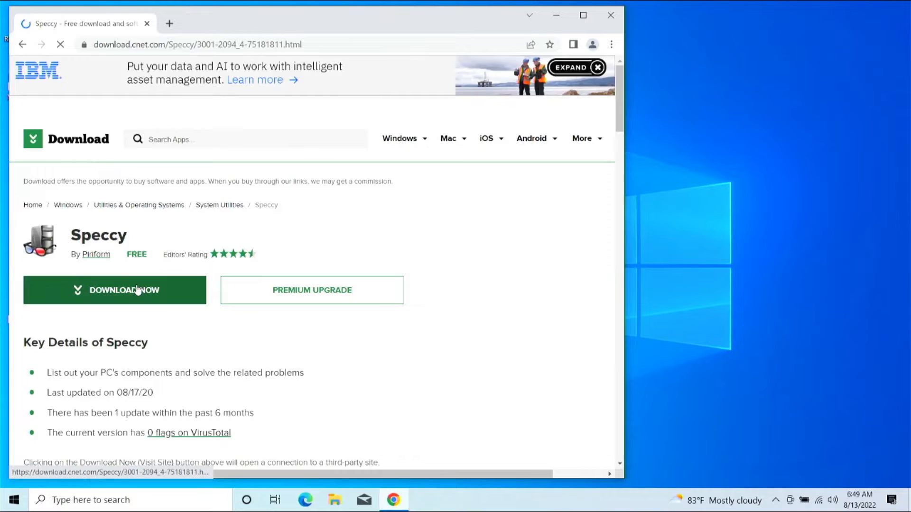
click(114, 290)
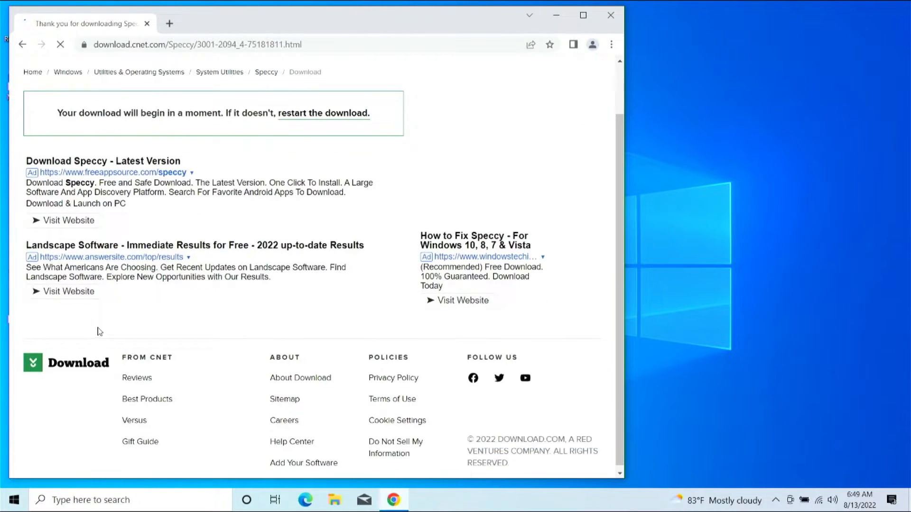
click(323, 112)
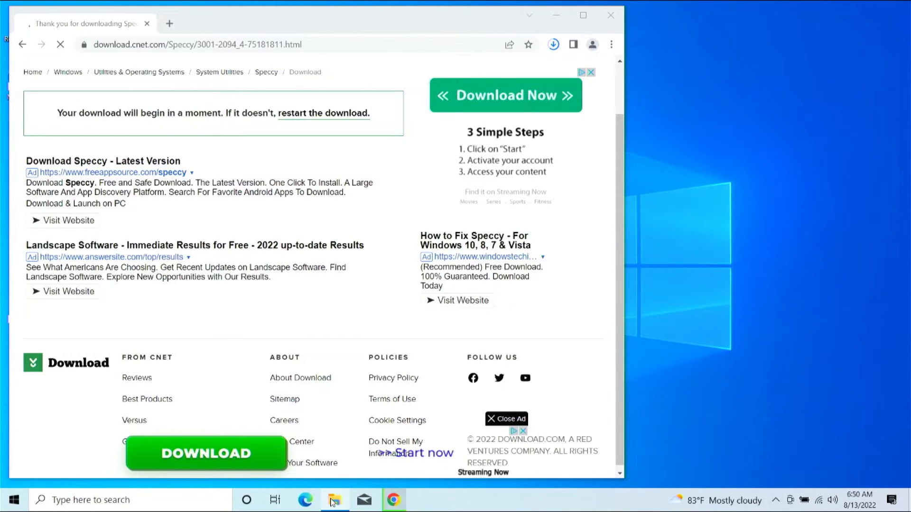
- Open Downloads to find spsetup132, allow the Speccy installer, and minimize Chrome
click(334, 500)
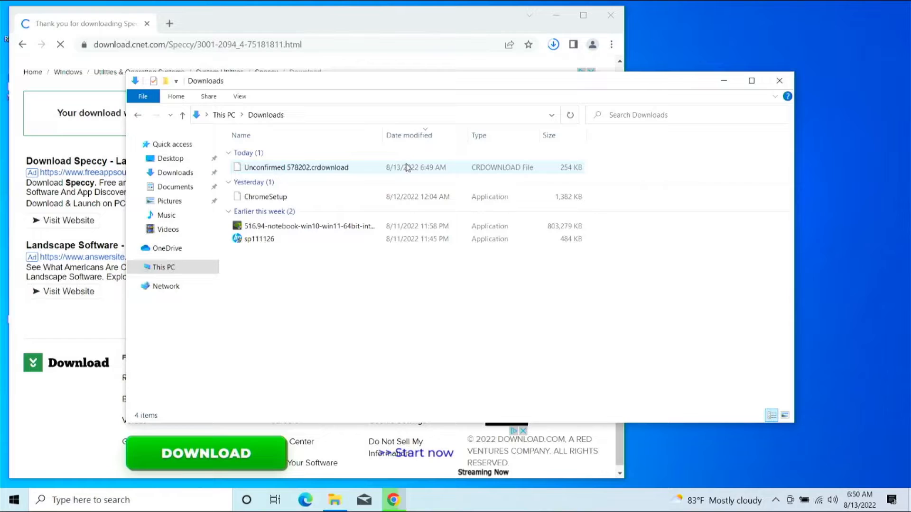
mouse_move(295, 167)
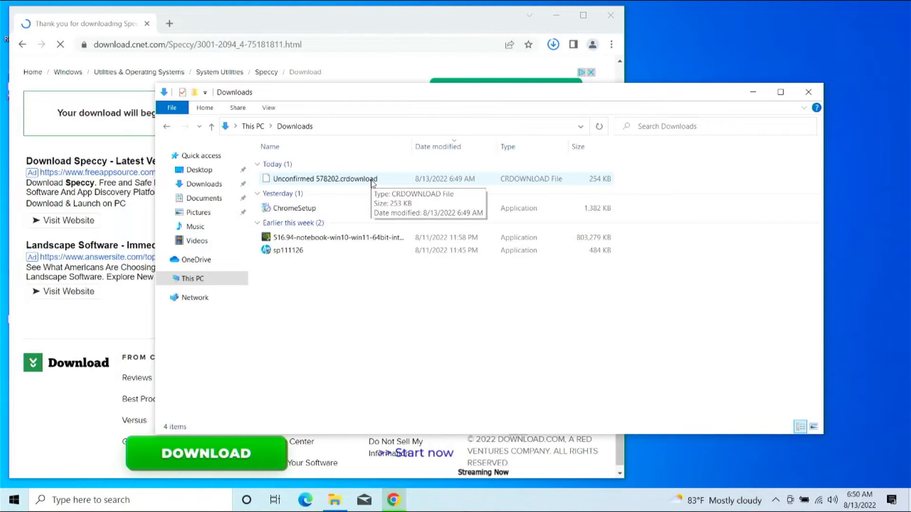
mouse_move(350, 168)
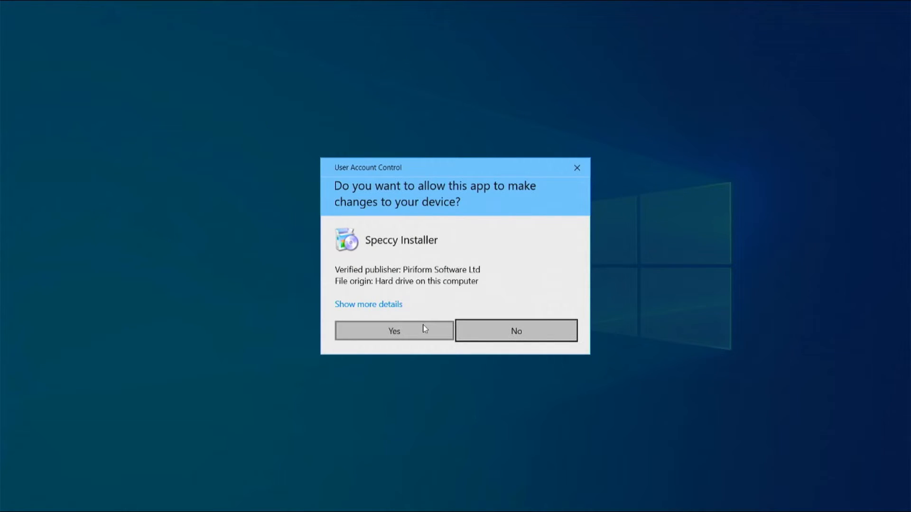
click(394, 331)
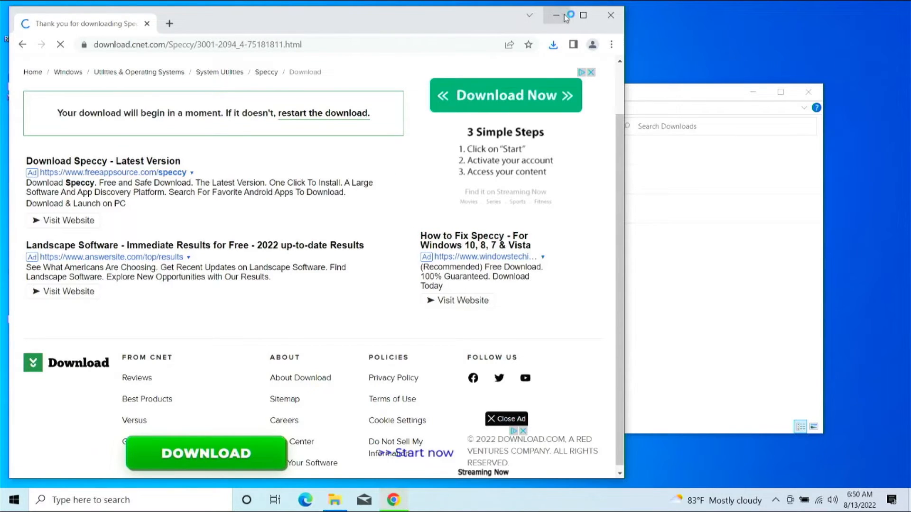
click(558, 15)
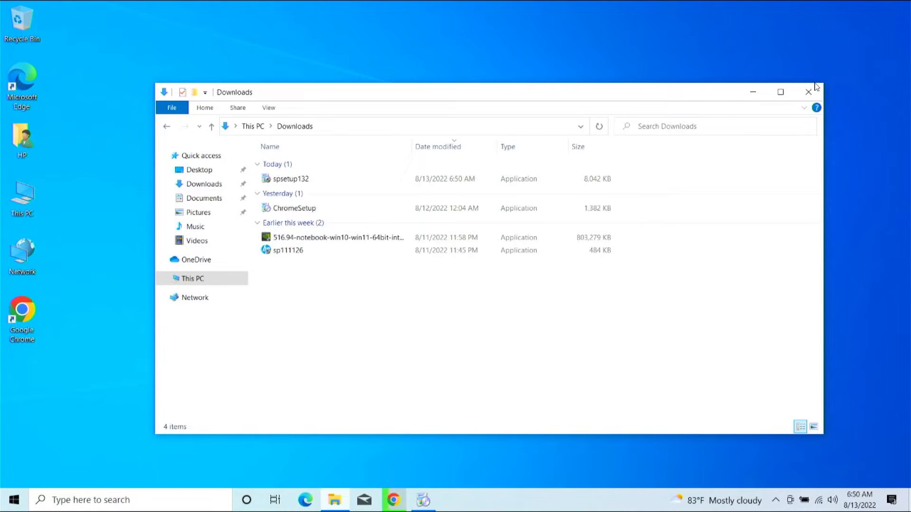
- Run spsetup132, install Speccy v1.32 with shortcuts, and untick View release notes
double_click(289, 178)
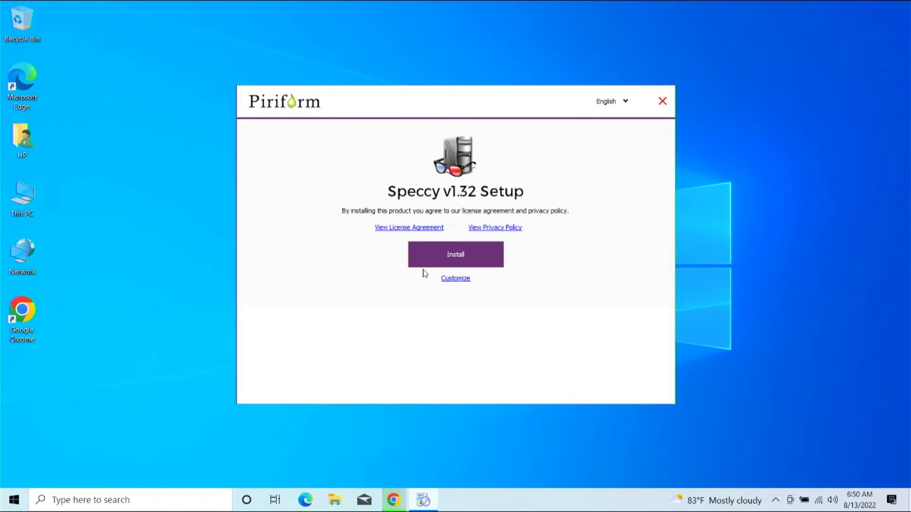
click(456, 278)
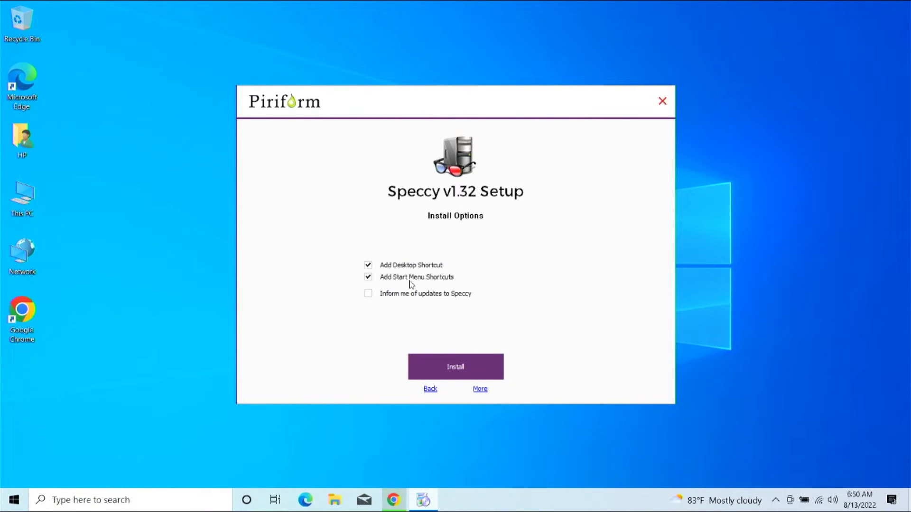
mouse_move(395, 332)
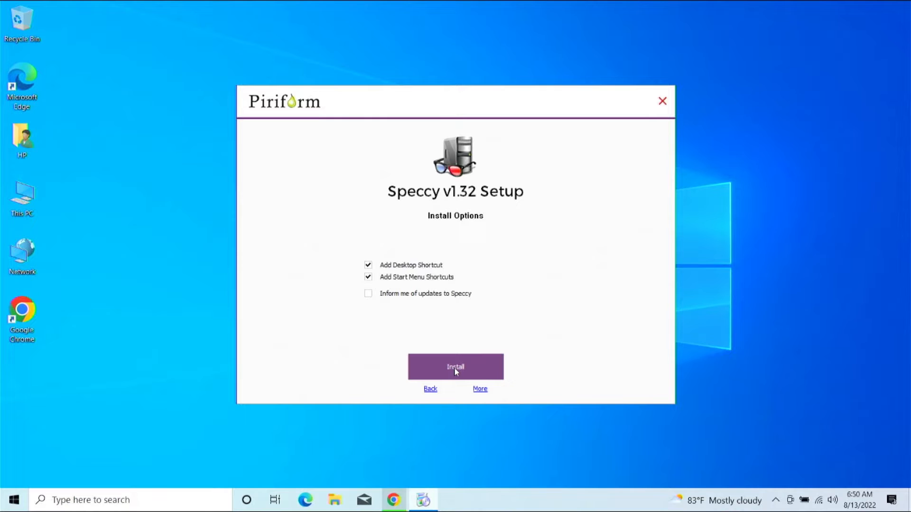
click(455, 367)
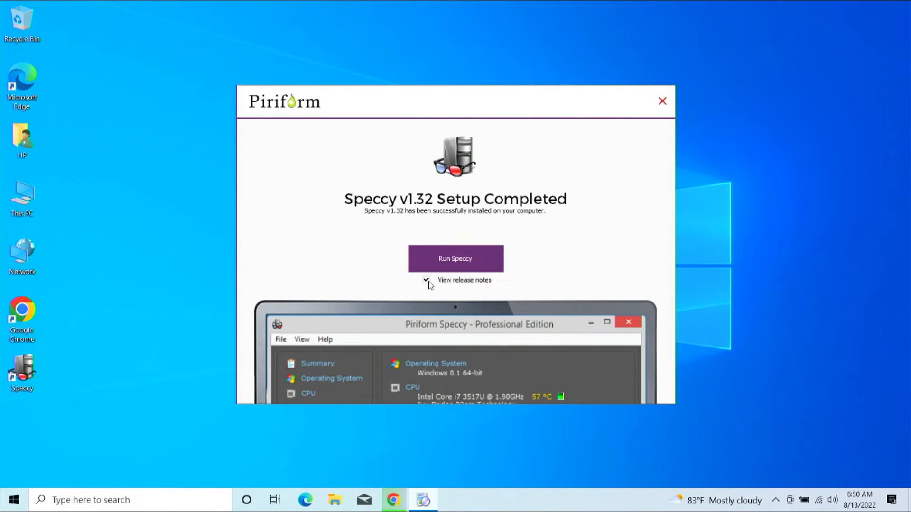
click(426, 280)
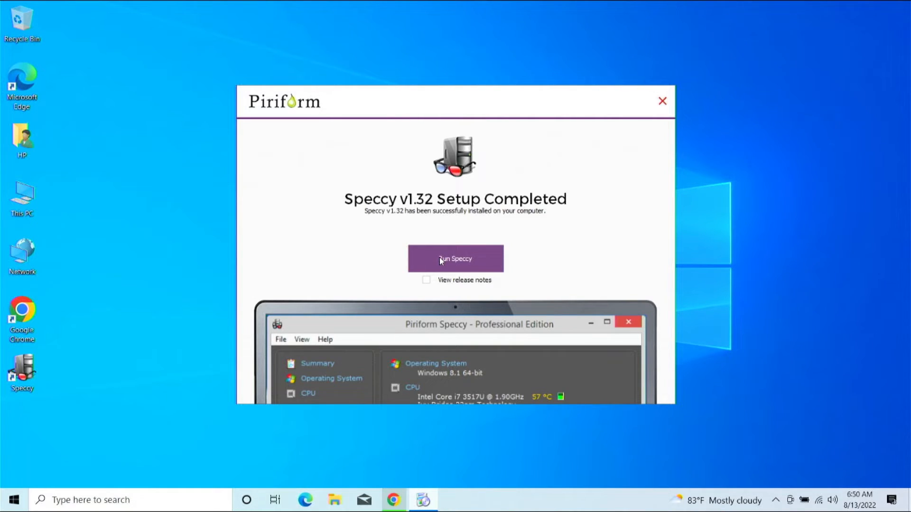
- Run Speccy and decline the newer-version offer so it analyzes the PC
click(456, 259)
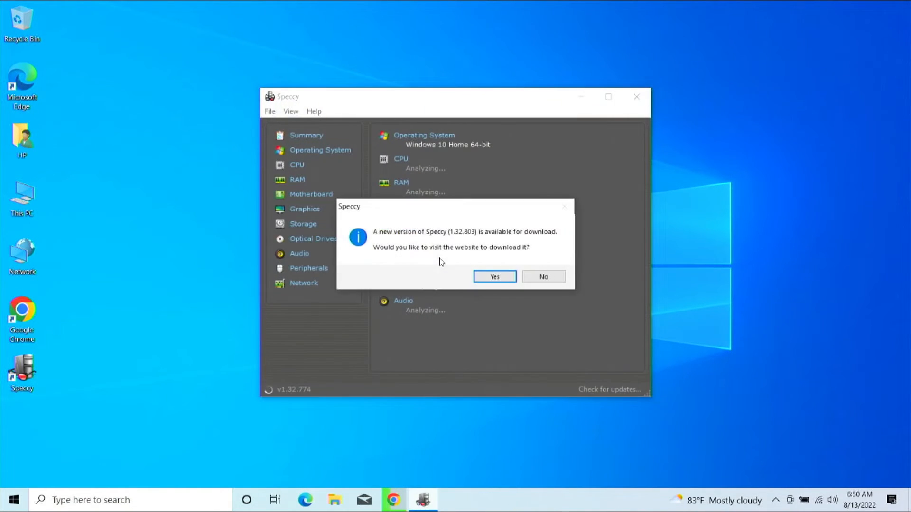
click(542, 277)
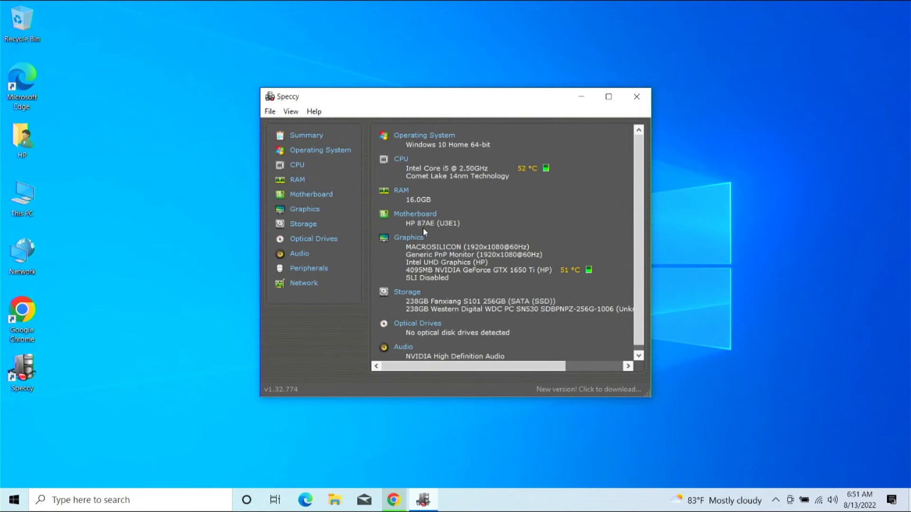
mouse_move(433, 286)
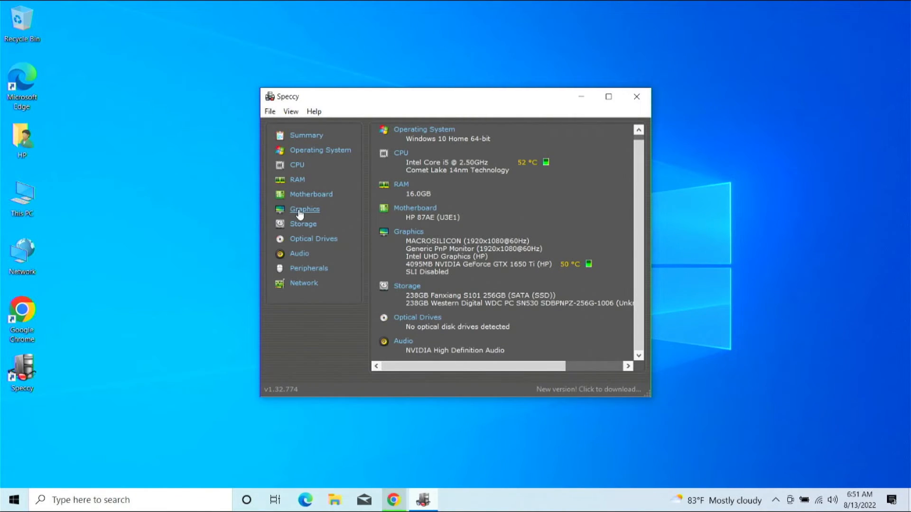
- Browse the GeForce GTX 1650 Ti graphics details, return to Summary, and close Speccy
click(304, 210)
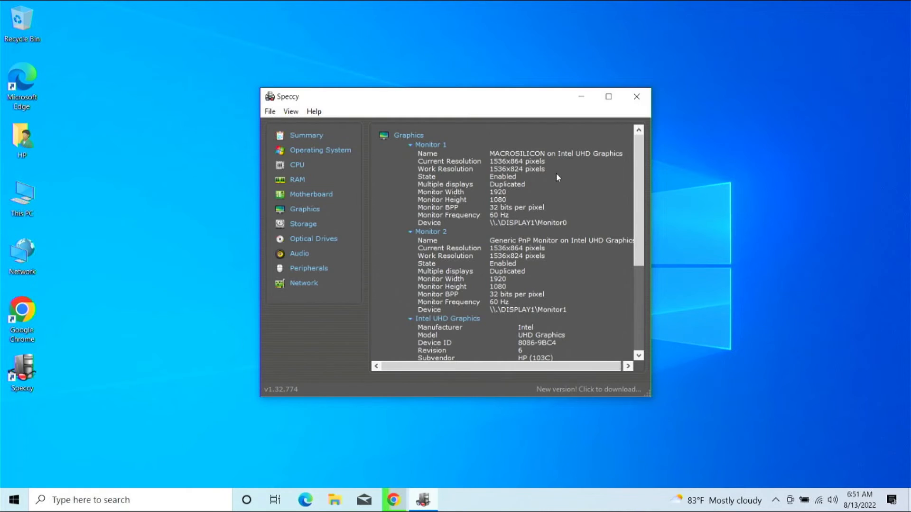
scroll(down, 3)
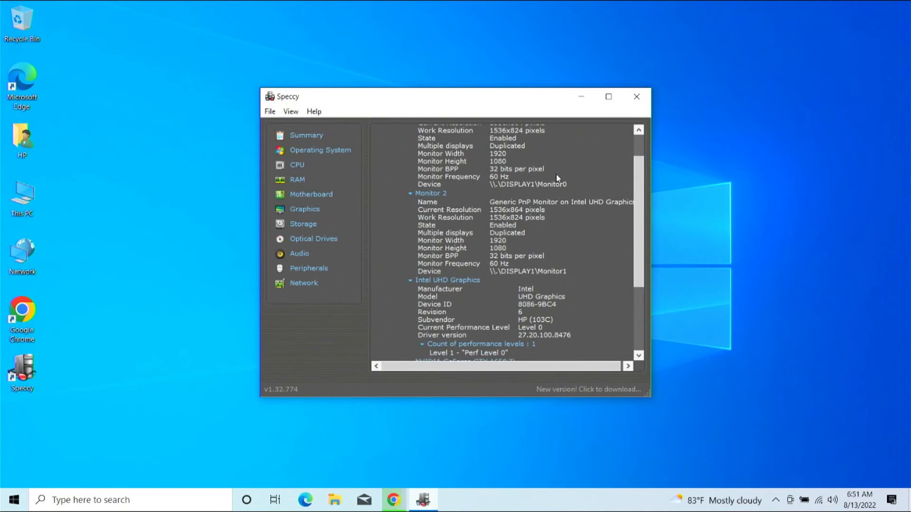
scroll(down, 3)
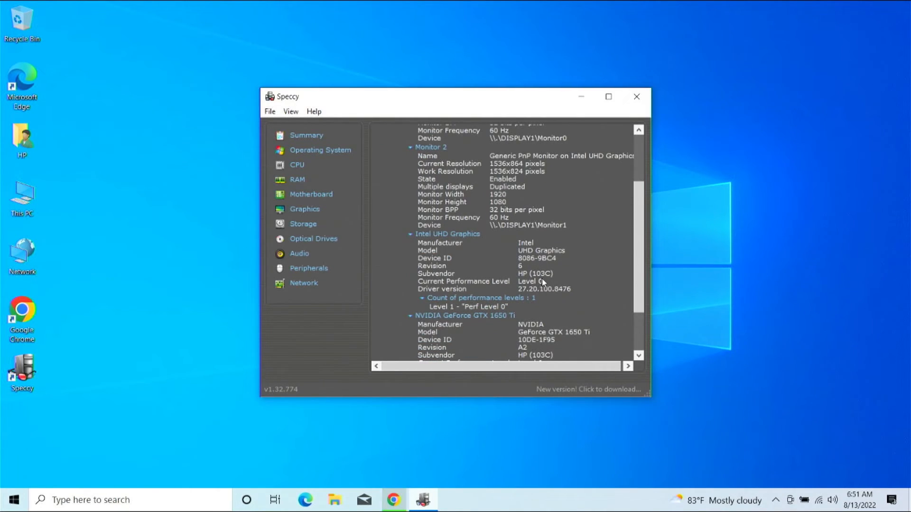
scroll(down, 3)
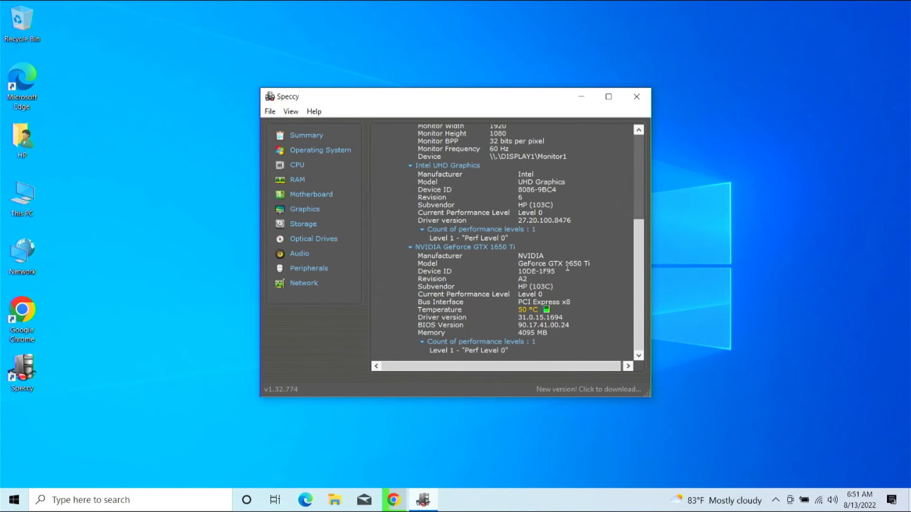
mouse_move(510, 294)
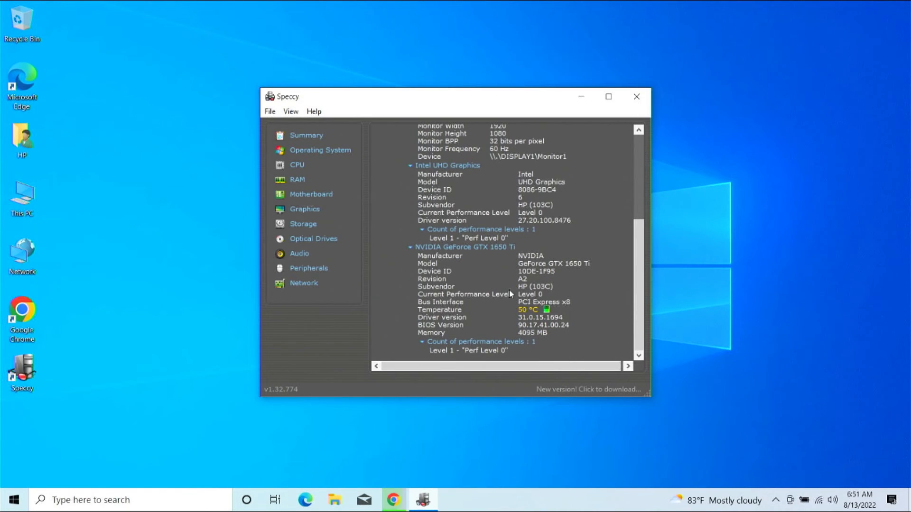
scroll(up, 3)
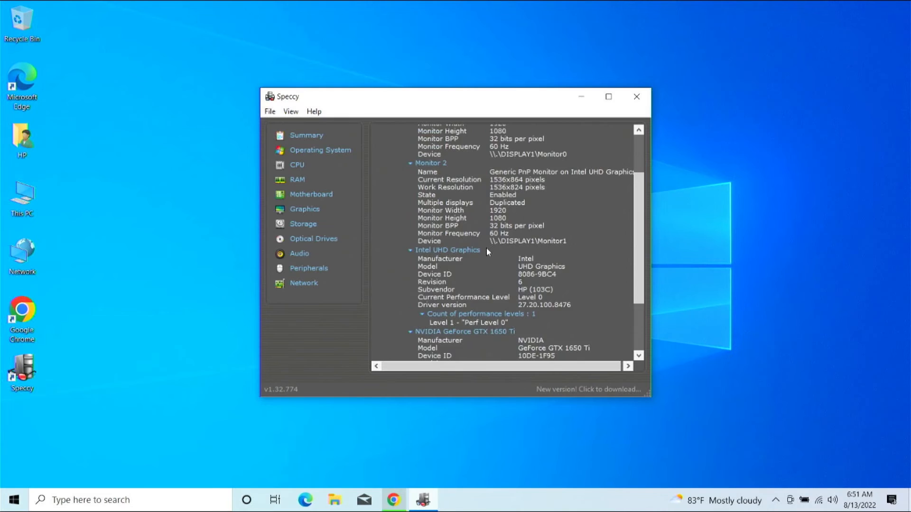
scroll(up, 3)
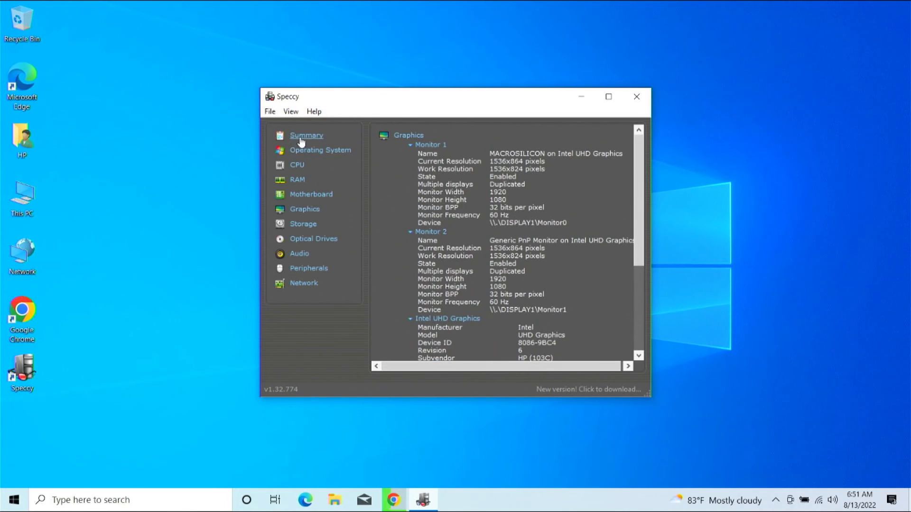
click(306, 134)
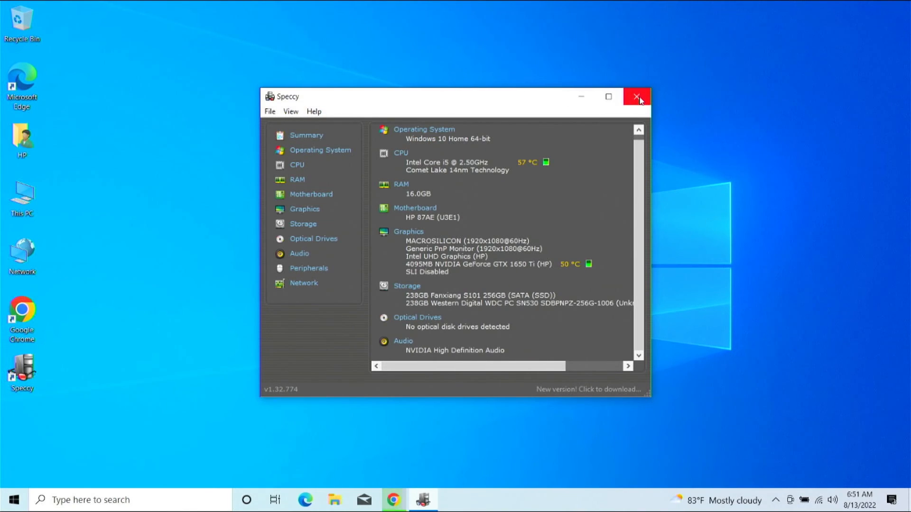
mouse_move(638, 97)
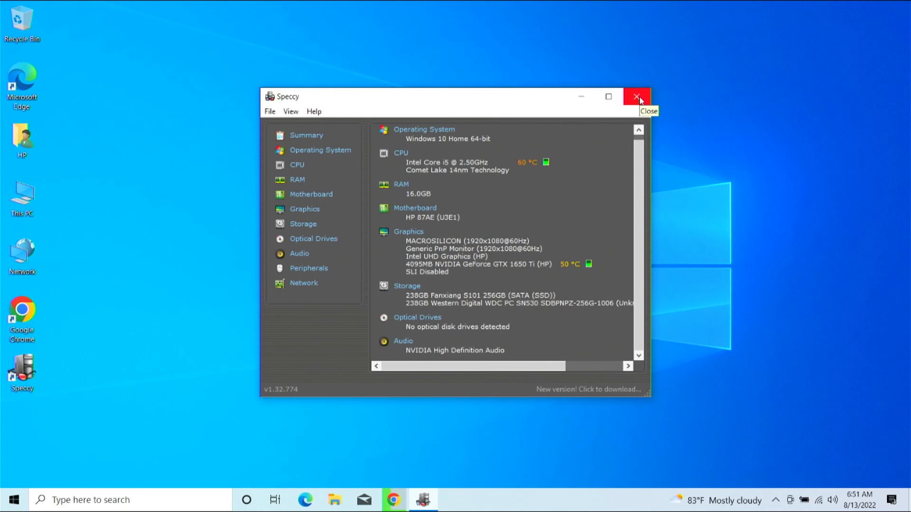
click(638, 97)
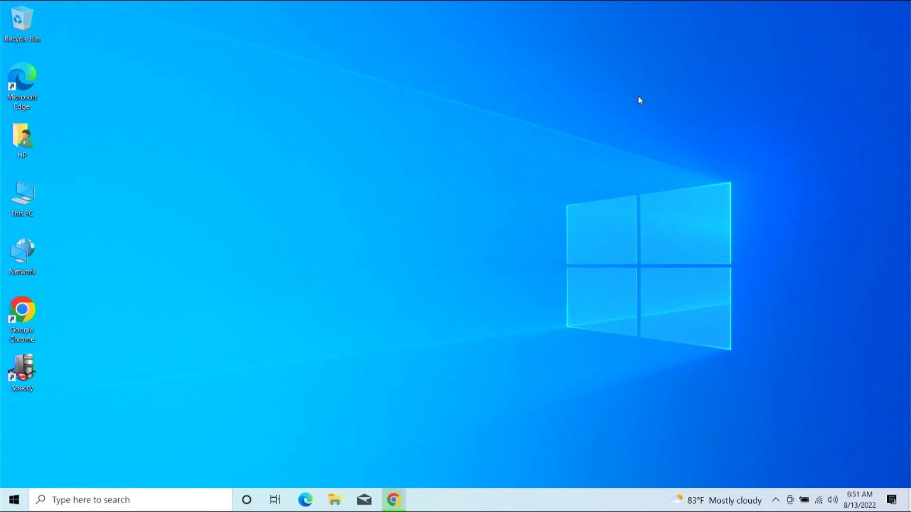